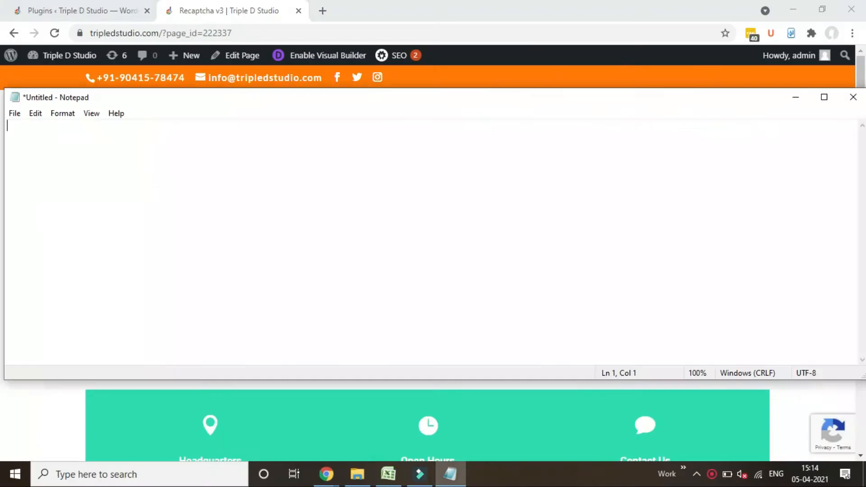
Type a greeting and intro about adding reCAPTCHA v3 to the Divi Contact form, starting from its page.
text(Hello Friends,)
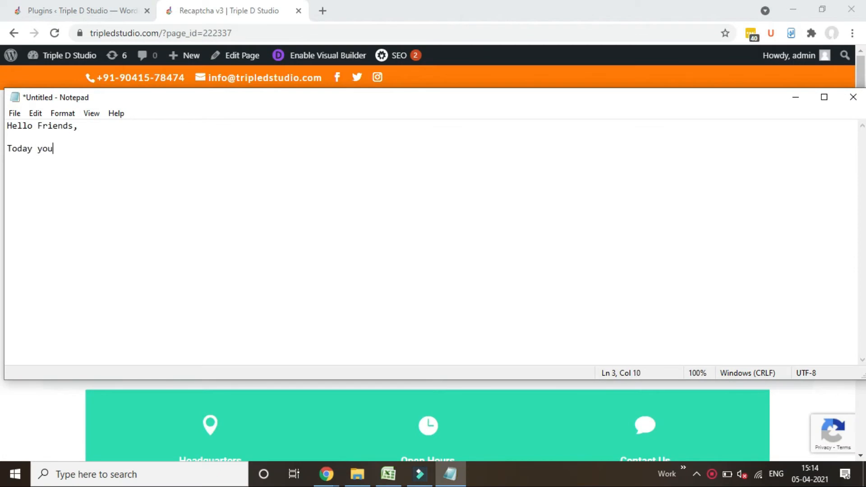
text('ll learn how to add recaptcha)
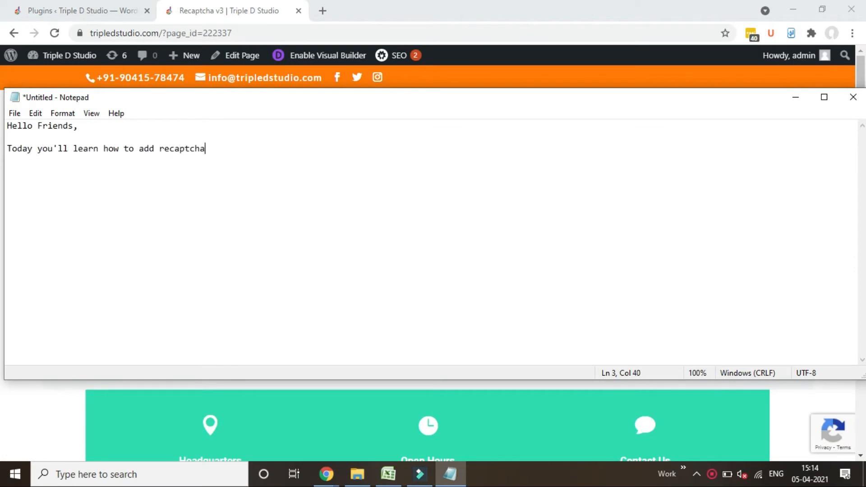
text(v3 in Divi Contact form.)
text(Let's start)
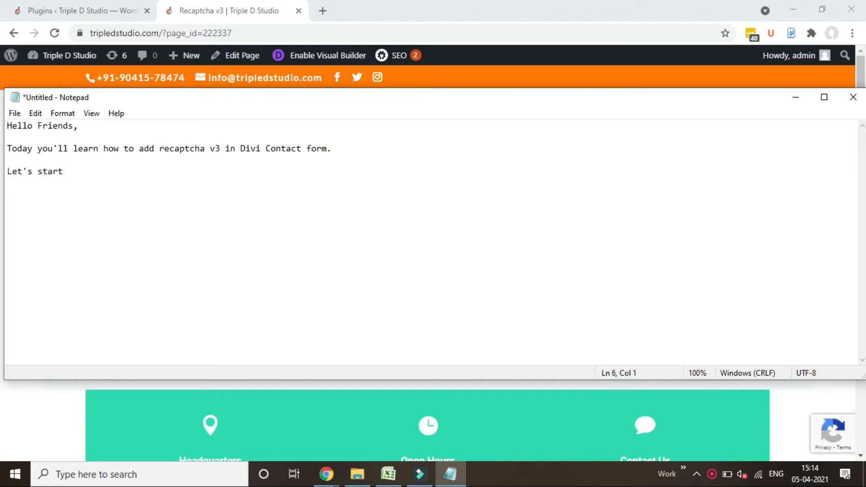
text(First go to c)
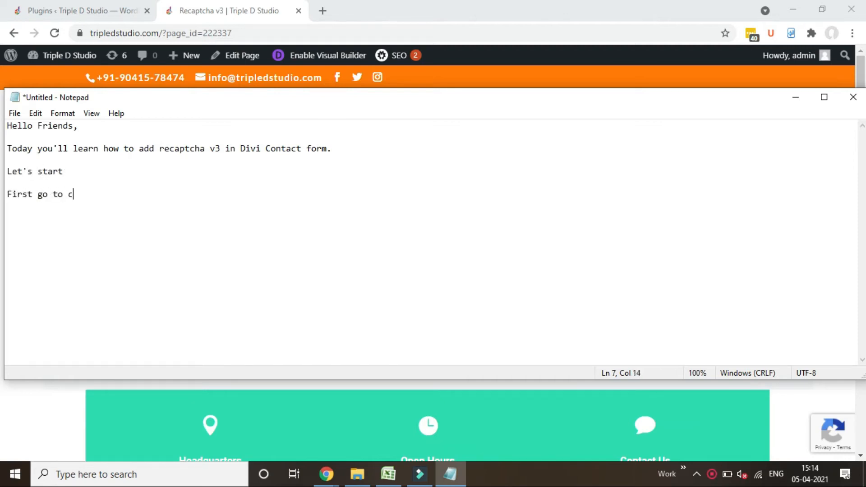
text(ontact form page where you)
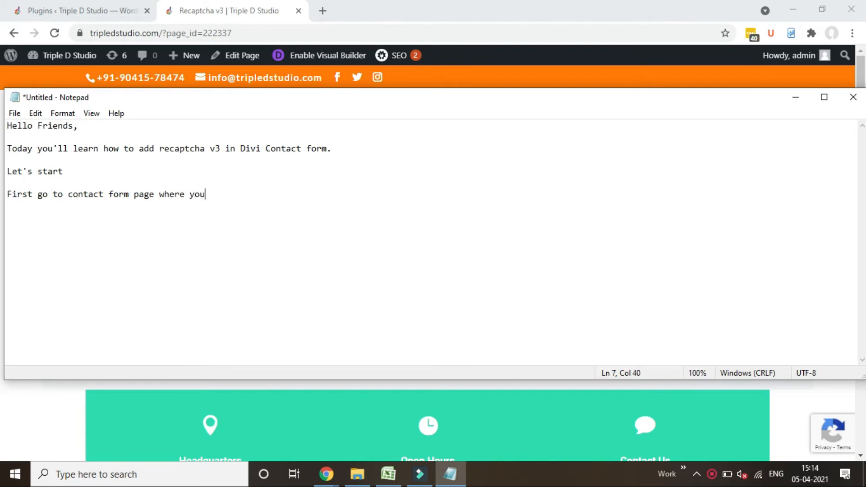
text(want to add v3 Recapt)
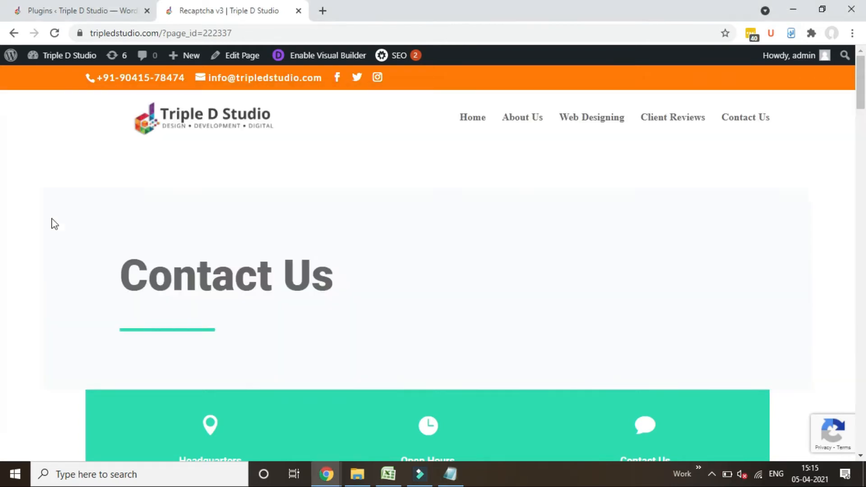
Launch the Visual Builder in a new tab and expand the contact form's Spam Protection settings.
right_click(327, 55)
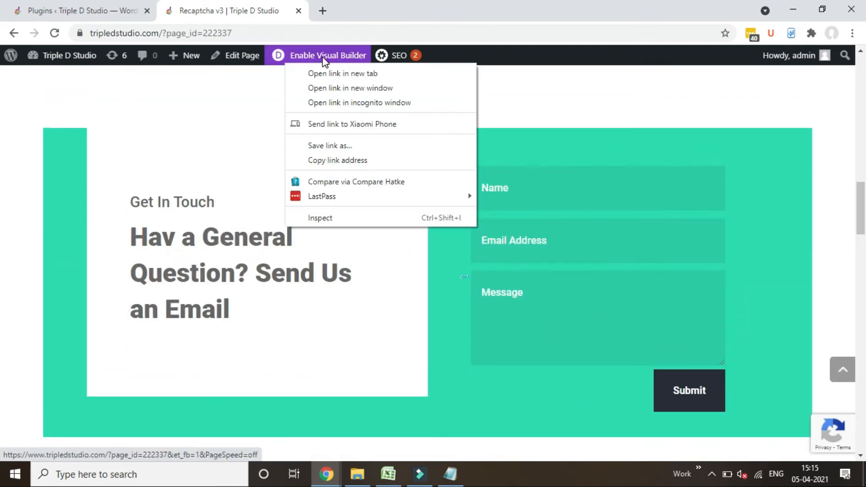
click(342, 73)
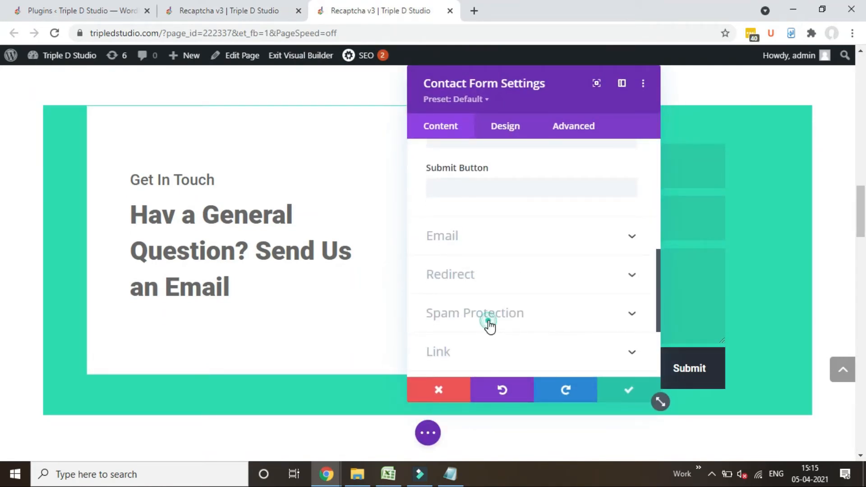
click(473, 312)
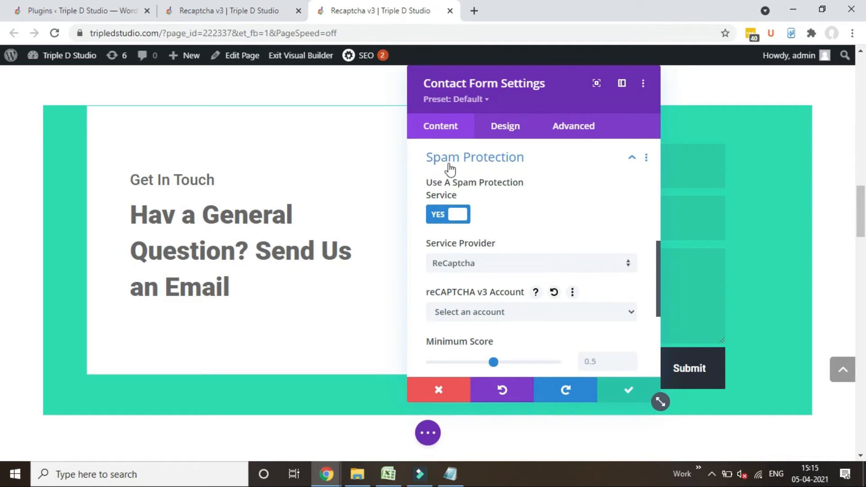
mouse_move(481, 265)
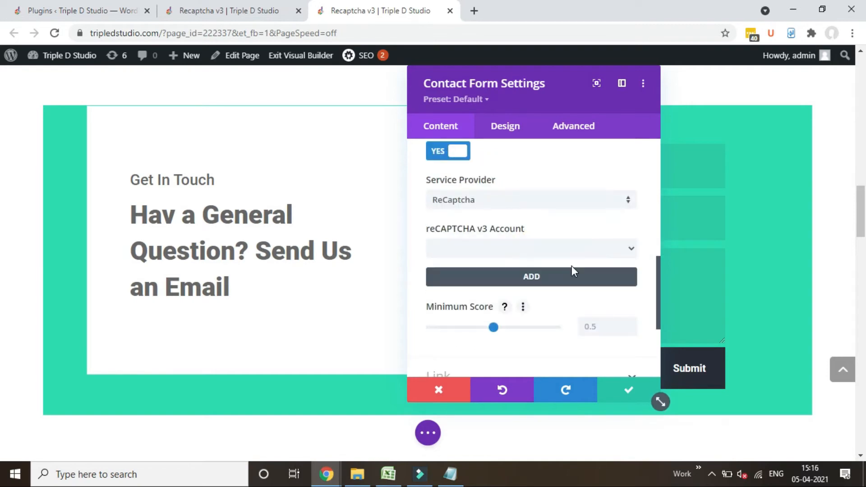
scroll(up, 3)
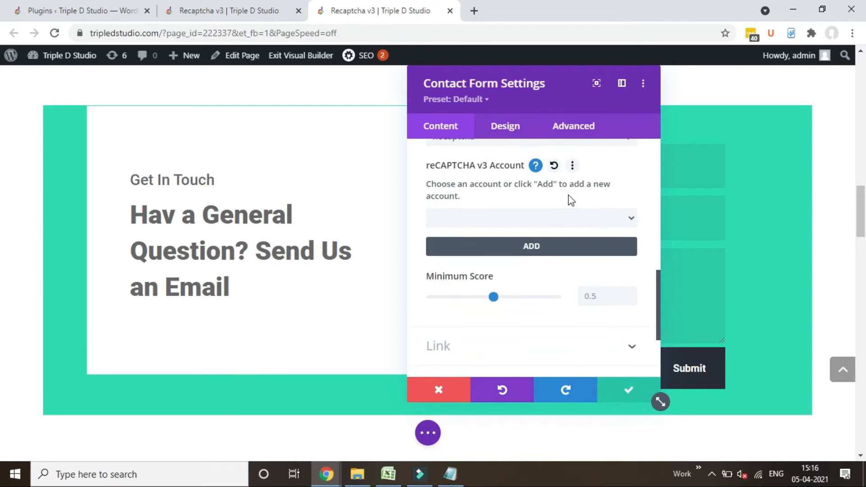
mouse_move(471, 32)
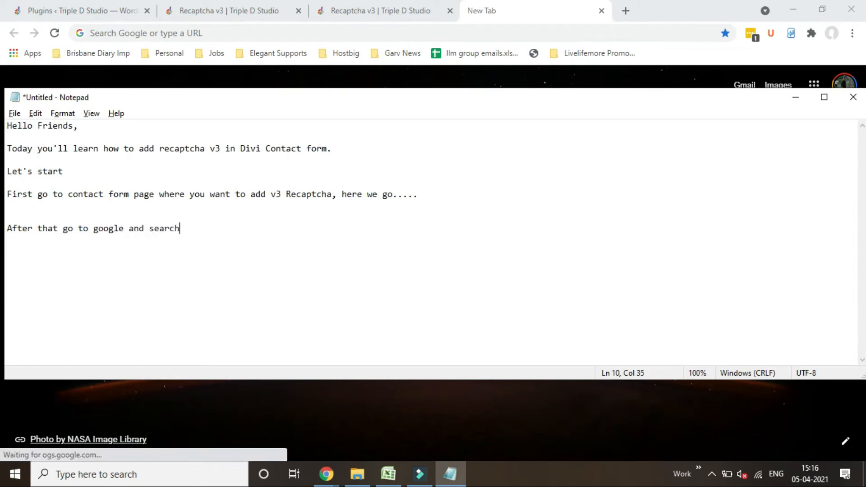
Search 'google v3 recaptcha', open the v3 Admin Console, and note to click v3 Admin.
text(google v3 recaptcha)
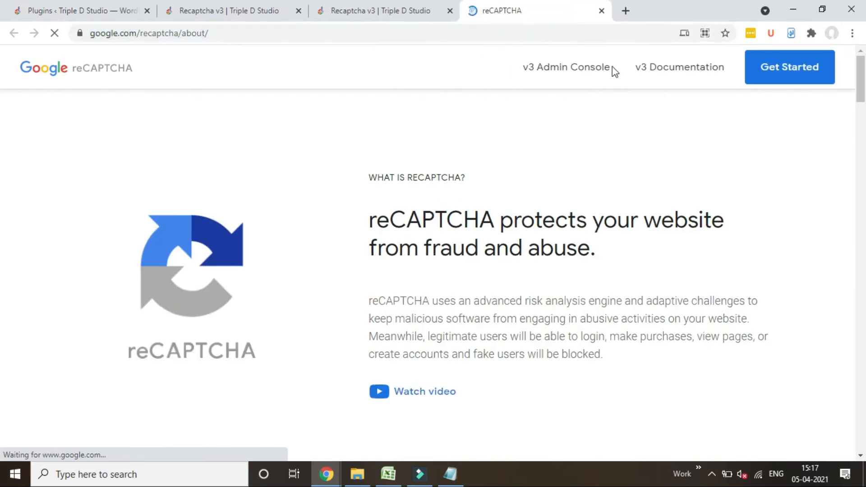
click(450, 474)
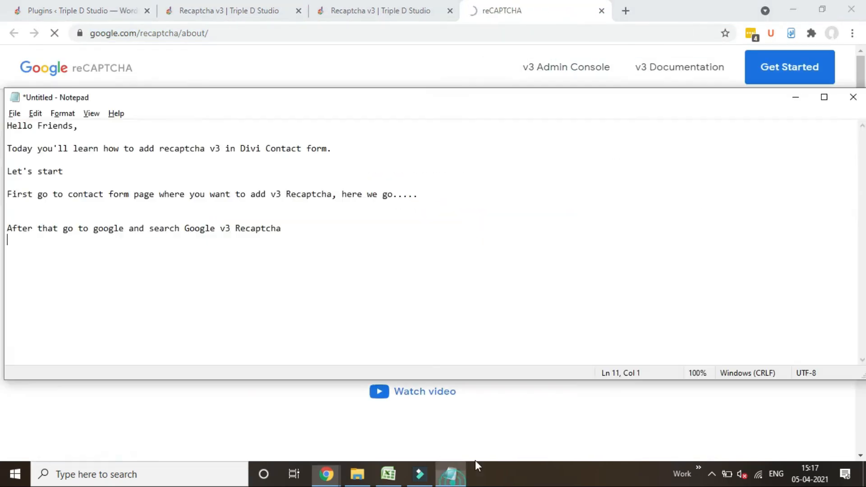
text(Make sure click on)
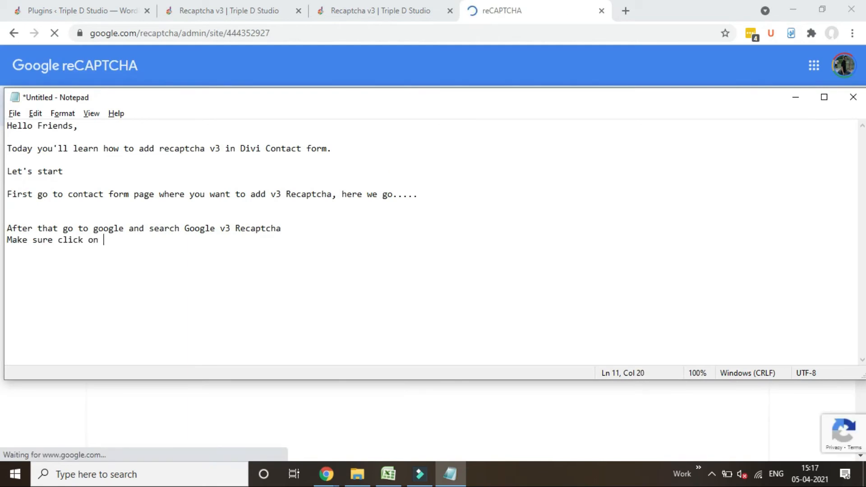
text(v3 Am)
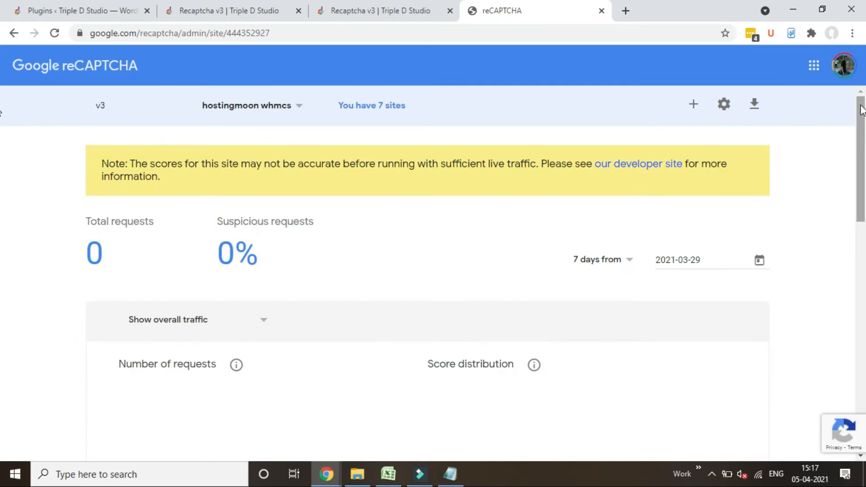
Register a v3 site labelled Tripledstudio for tripledstudio.com, accept the terms, and submit.
click(693, 104)
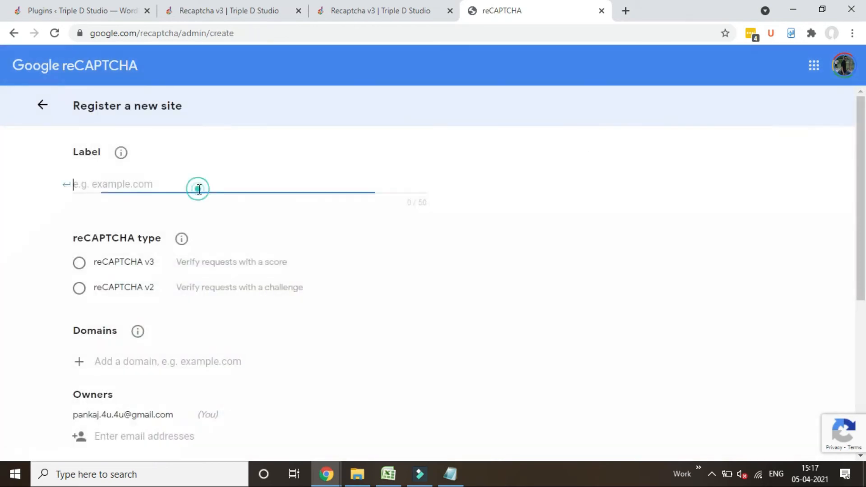
text(Tripleds)
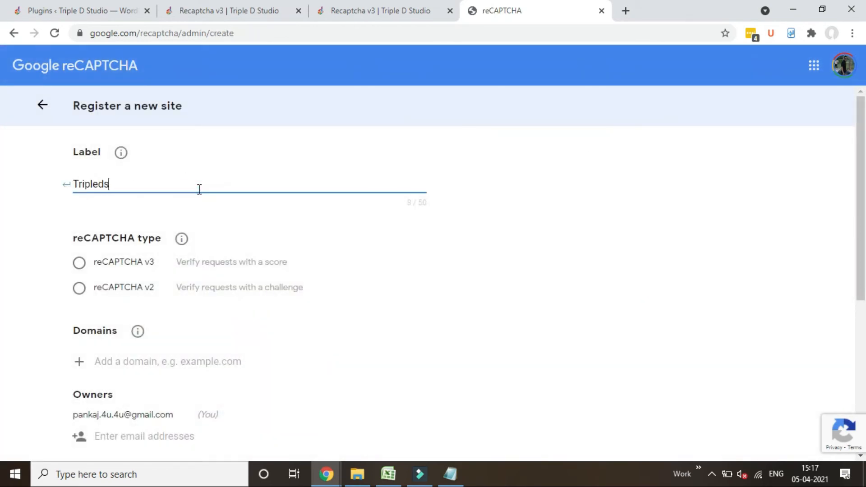
text(tudio)
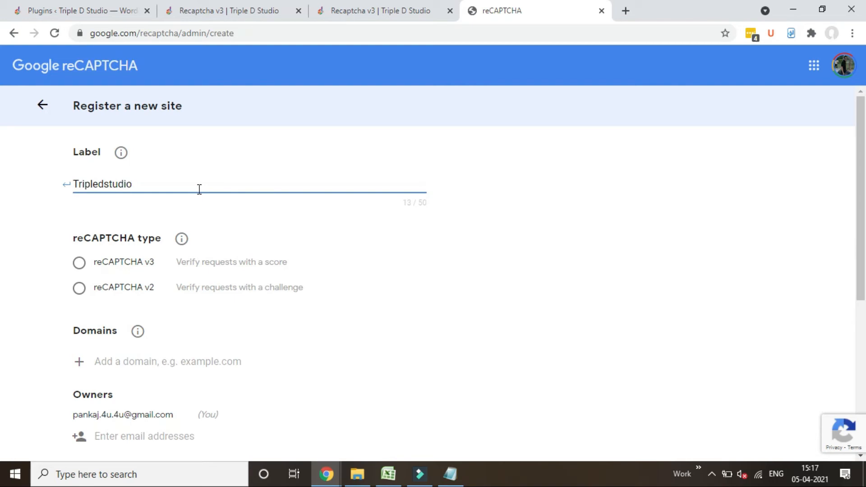
text(Yourwebsite)
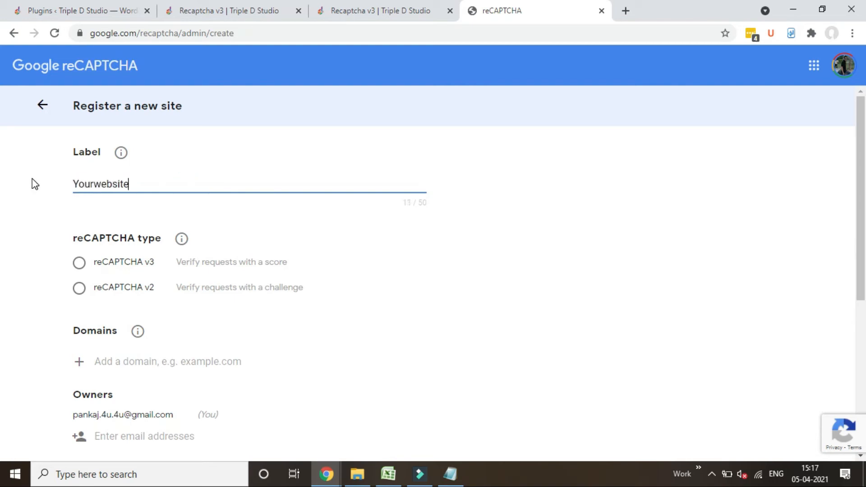
text(name not URL)
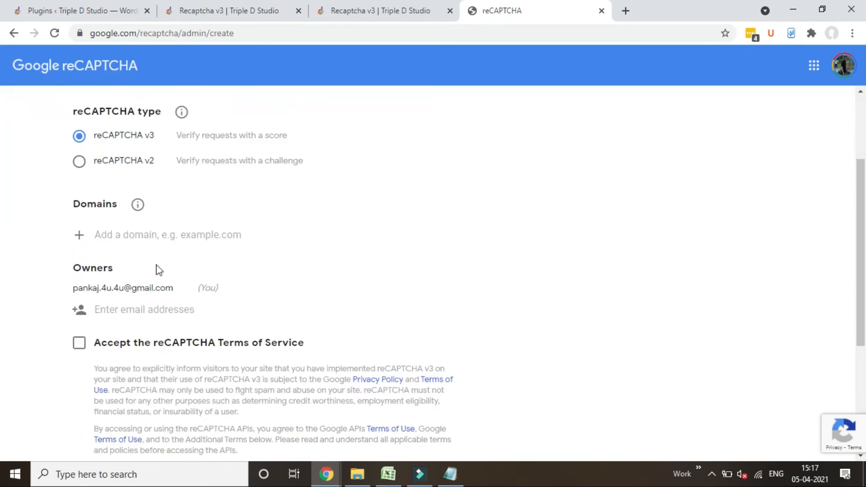
text(yourwebsite.com)
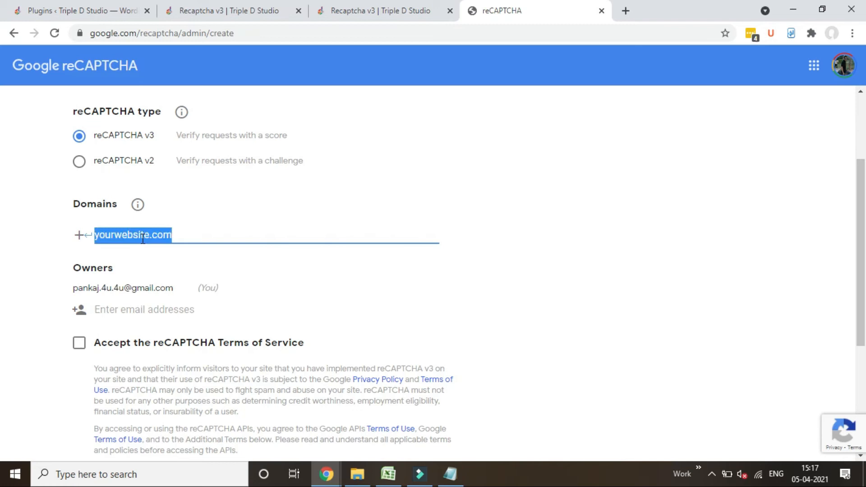
text(tripledstudio.com)
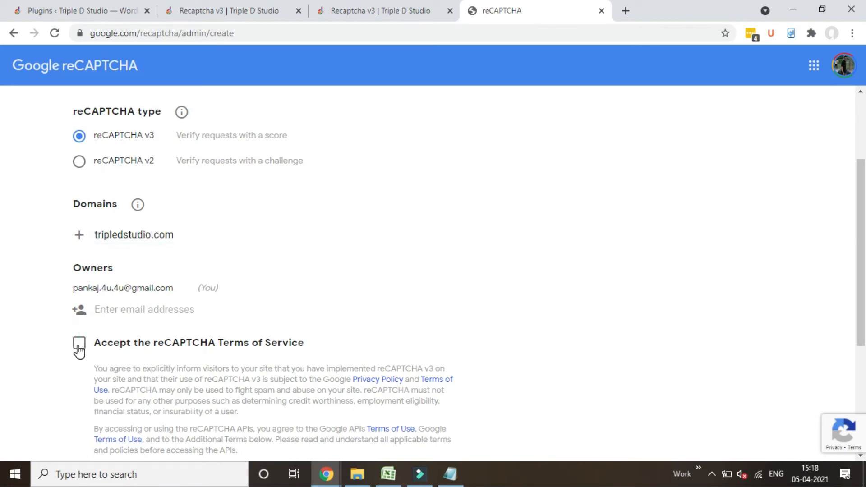
click(79, 342)
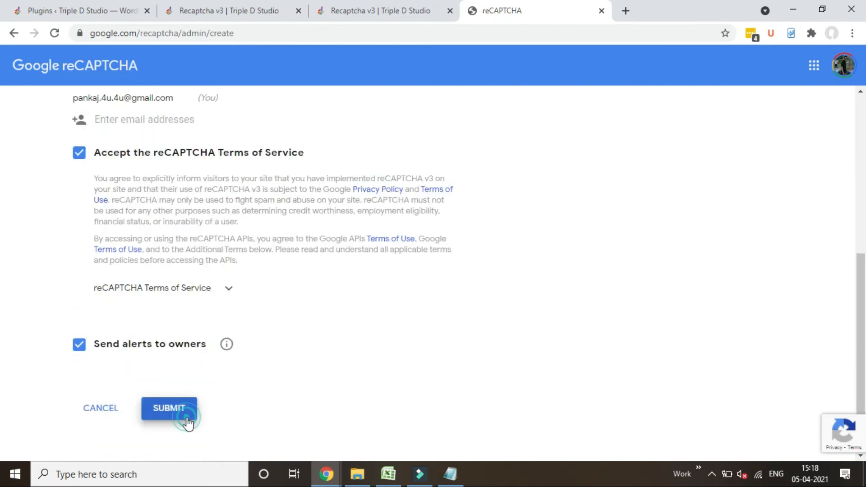
click(170, 408)
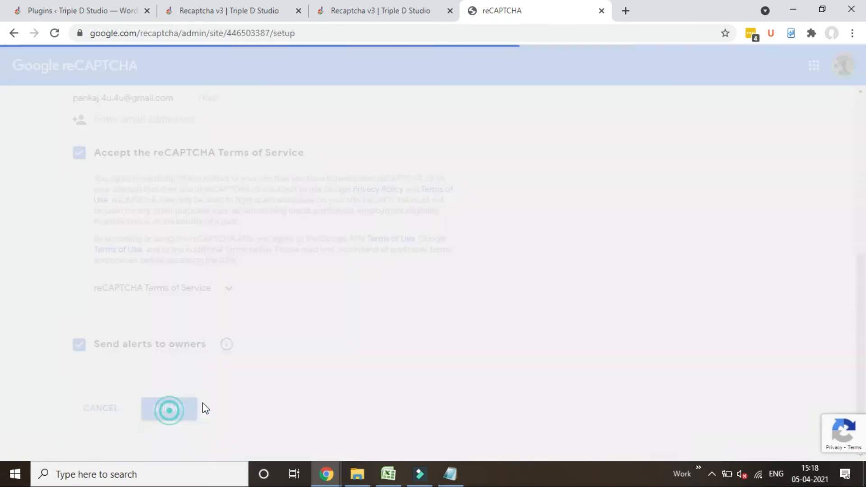
Back in Divi, enter 'Yourwebsite' as the reCAPTCHA v3 account name.
click(168, 408)
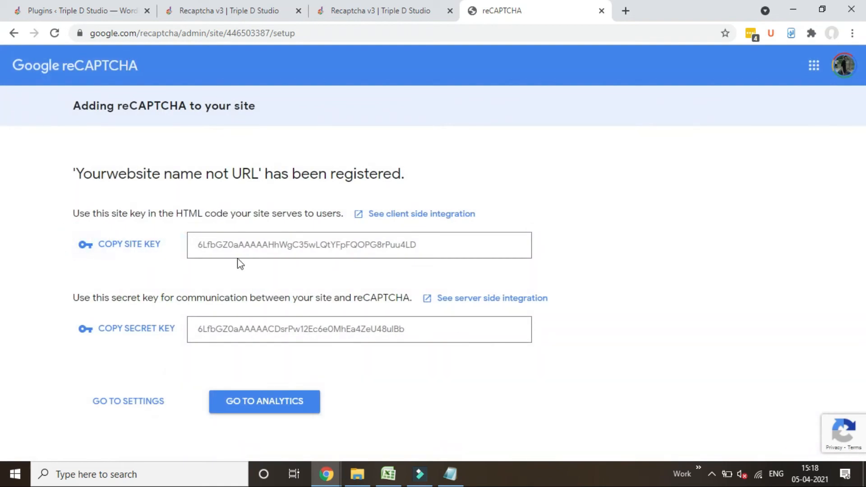
click(383, 11)
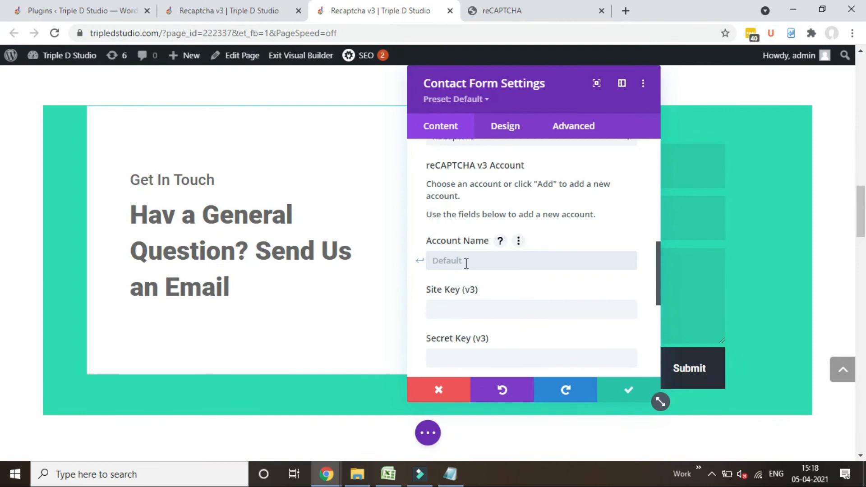
text(Yourwebsi)
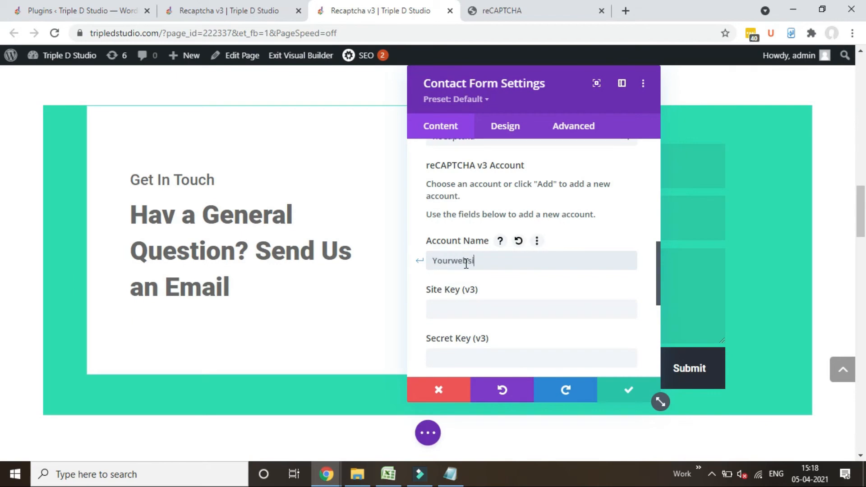
click(530, 310)
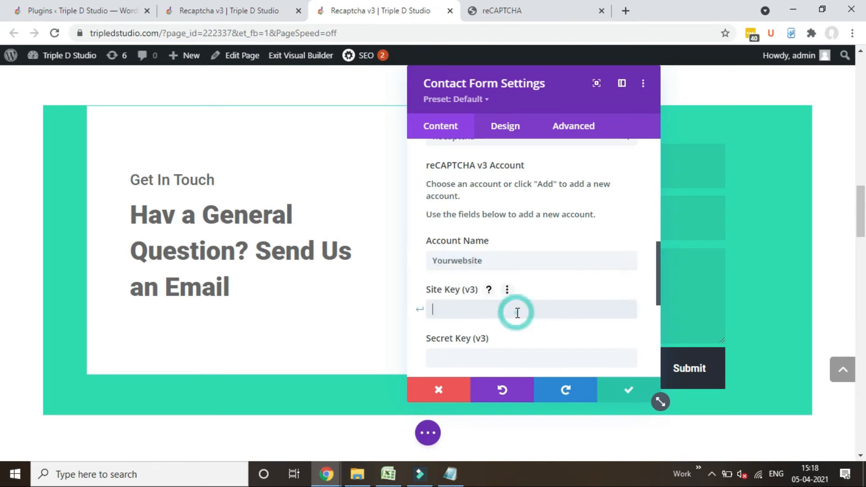
Copy the site and secret keys from Google, submit the account, and close the settings.
click(502, 10)
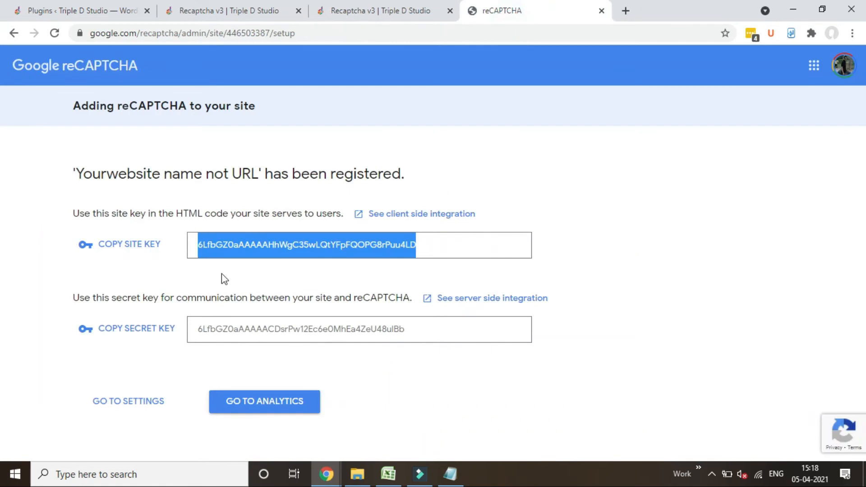
click(136, 328)
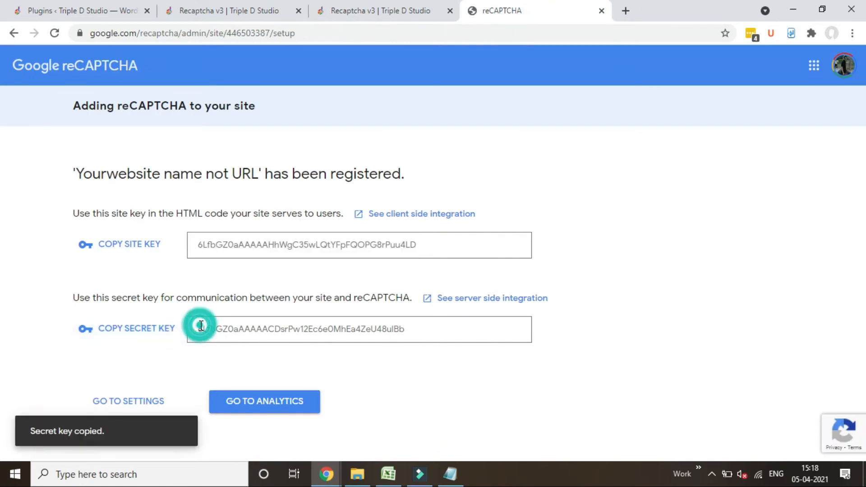
click(383, 10)
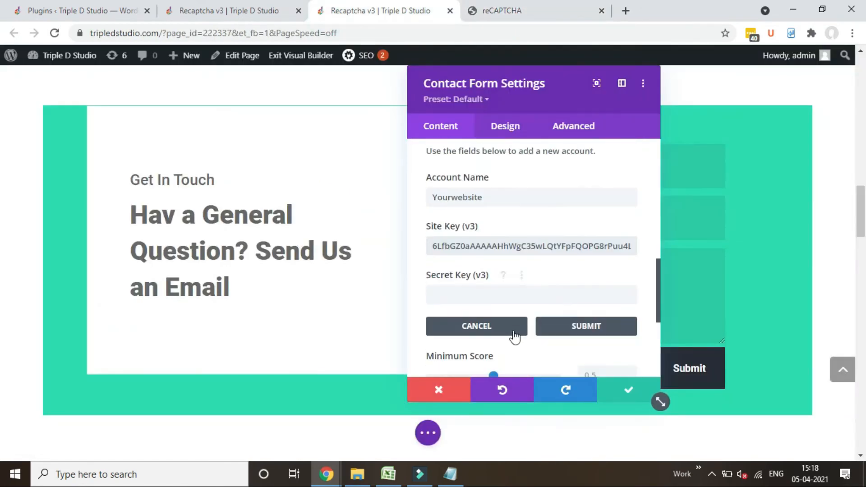
click(476, 326)
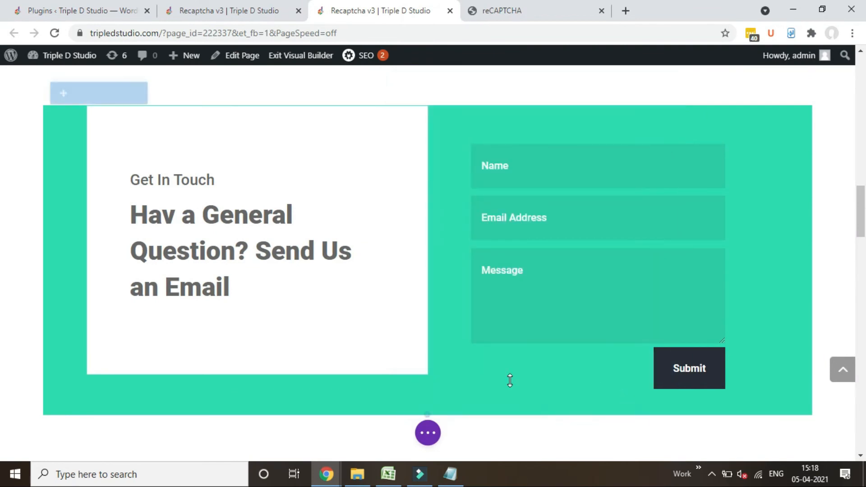
click(428, 432)
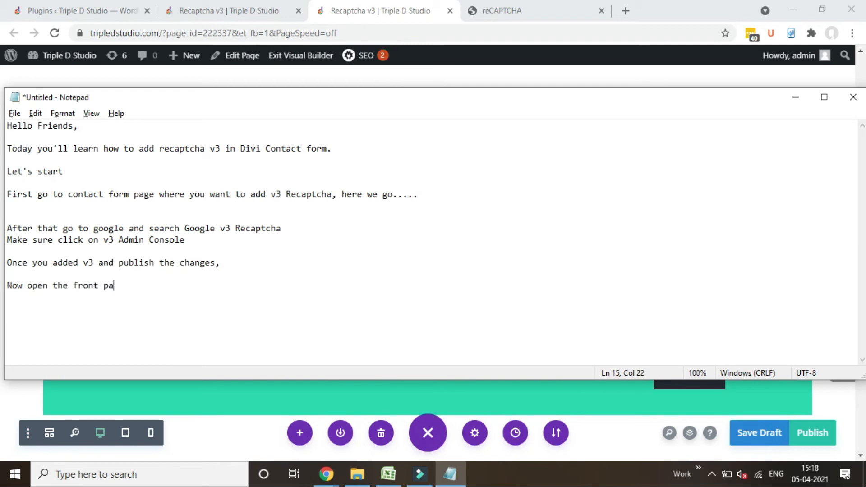
Note that the front page shows the reCAPTCHA symbol in the bottom-right corner.
text(ge and able to see right hand corner at bo)
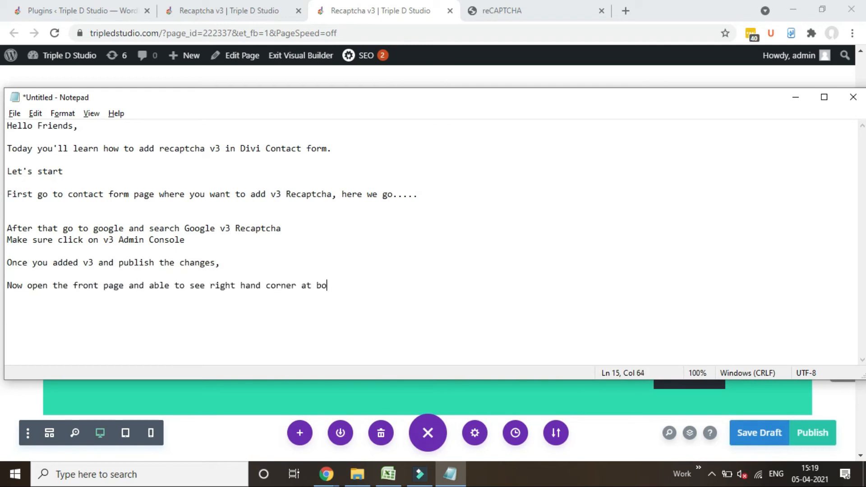
text(ttom recaptcha symbol)
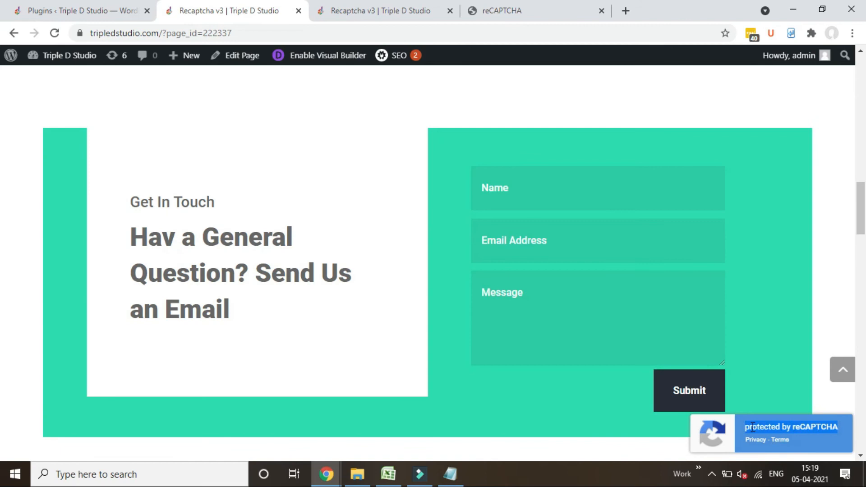
Scroll the live contact page to check the reCAPTCHA badge, then return to Notepad.
scroll(down, 3)
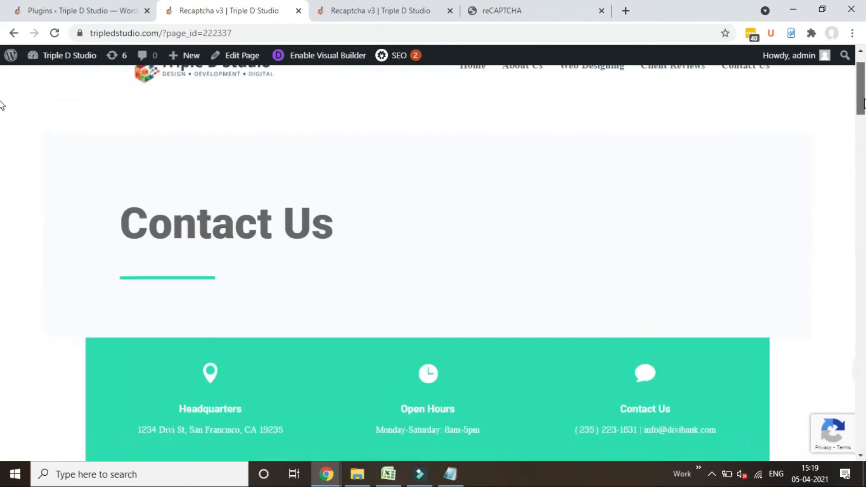
scroll(down, 3)
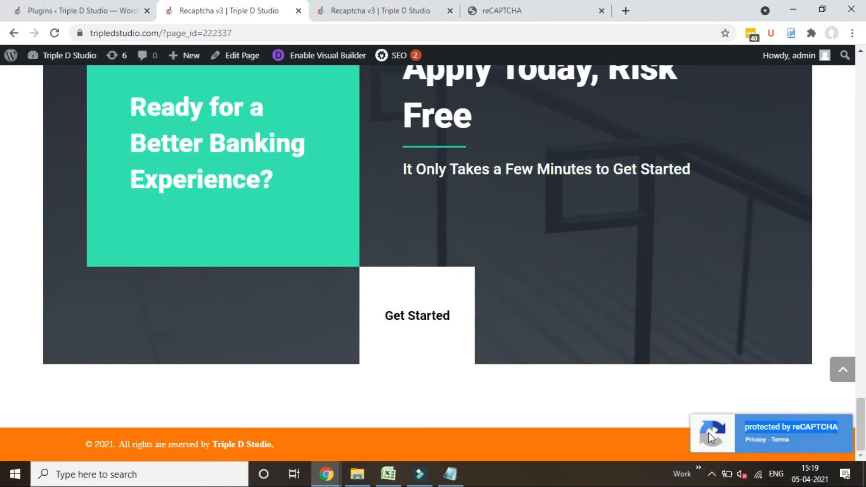
click(450, 474)
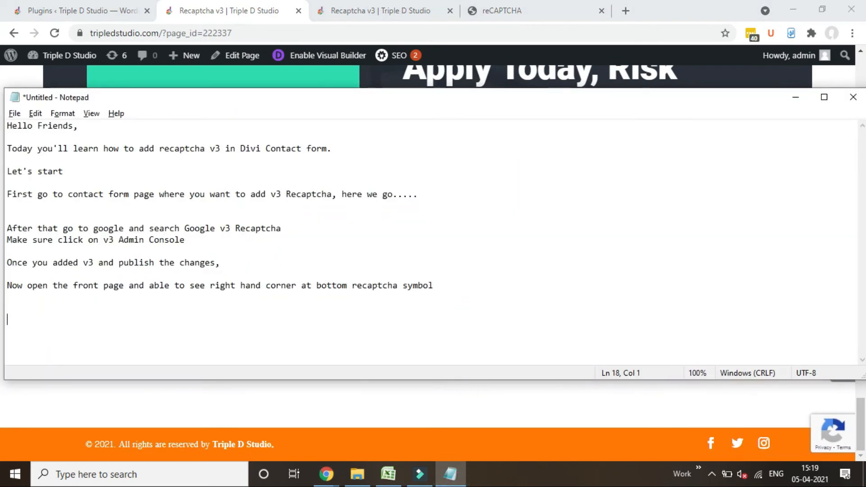
Type closing lines: 'That's it', please subscribe, and write any issues in the comments.
text(That's it.)
text(If)
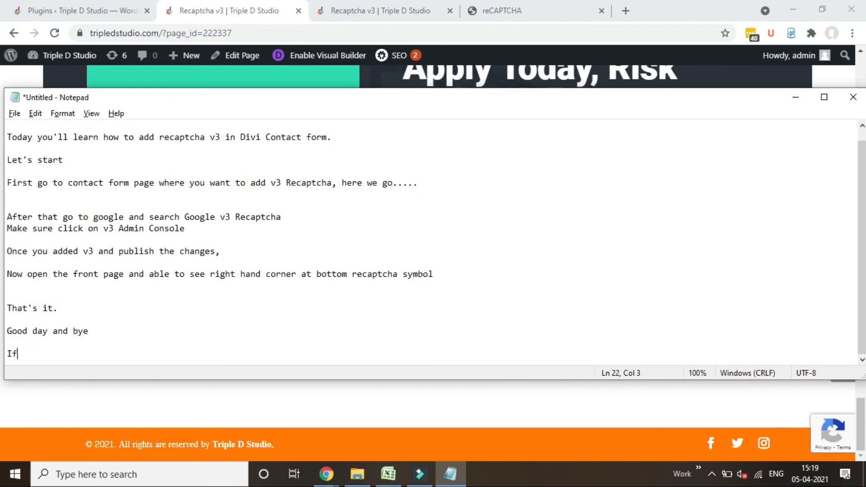
text(you liked the video, so please subscribe the cha)
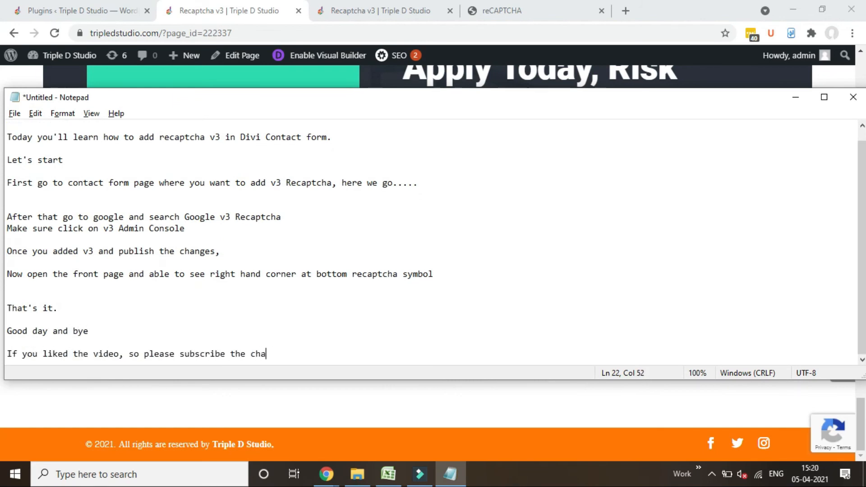
text(nnel and if you have any issue in Divi theme or want to learn about Divi, please w)
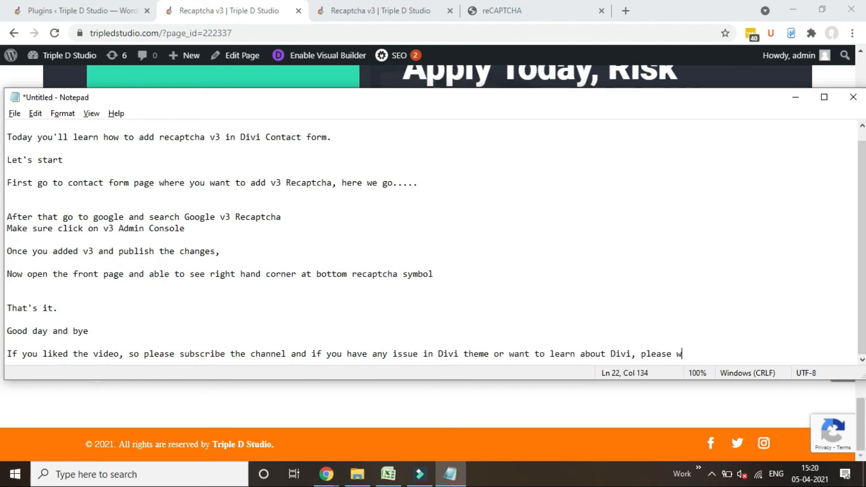
text(rite down in below comment,\nI am happy)
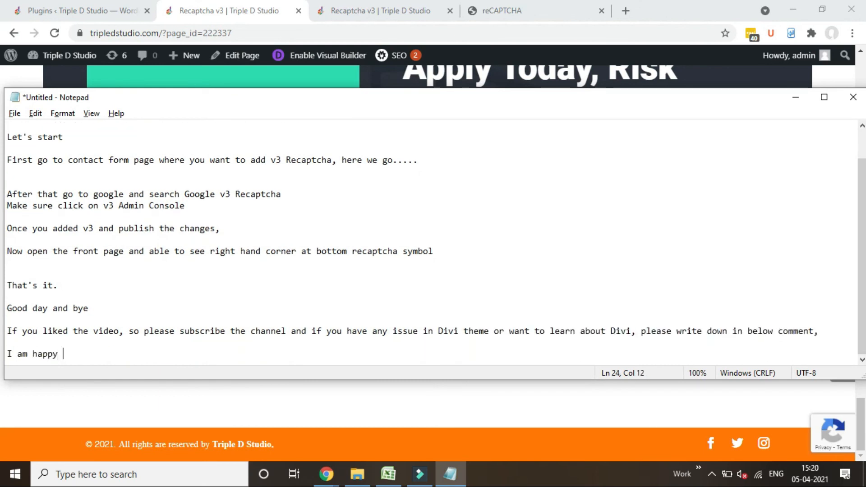